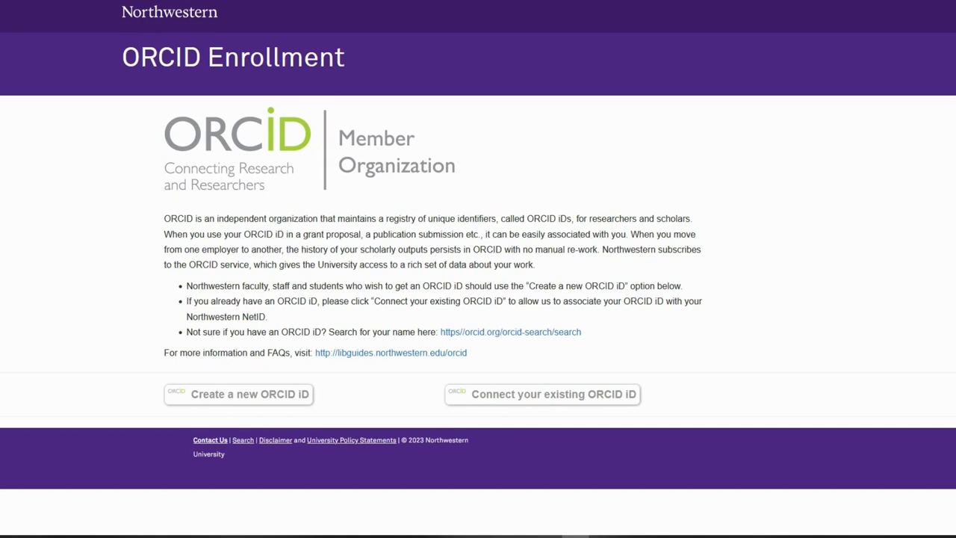
Choose 'Connect your existing ORCID iD' to link the existing record to the Northwestern NetID.
left_click(239, 395)
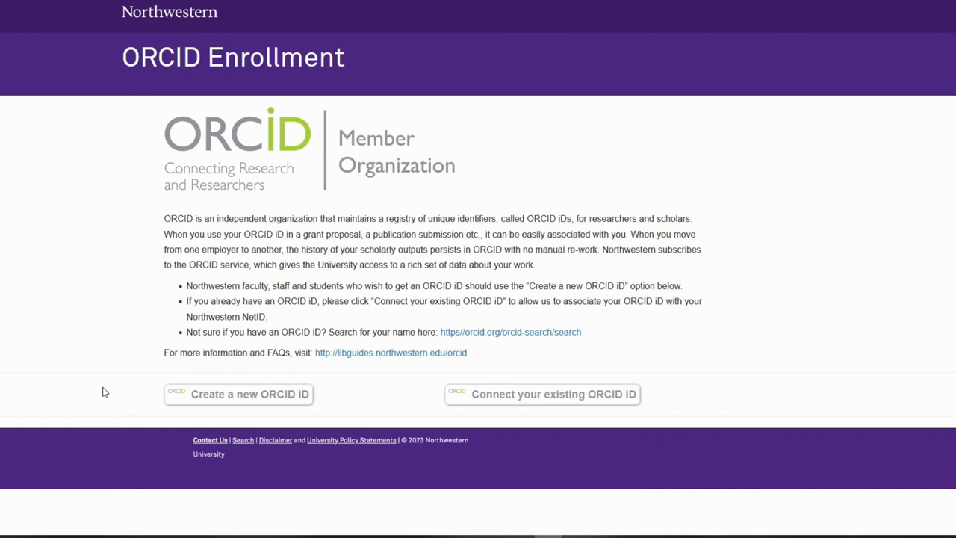
mouse_move(157, 107)
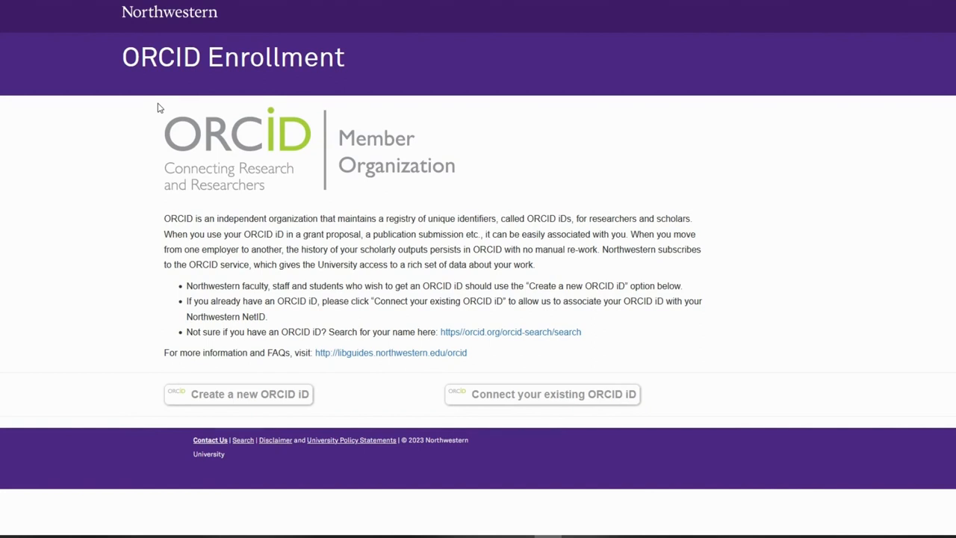
mouse_move(493, 66)
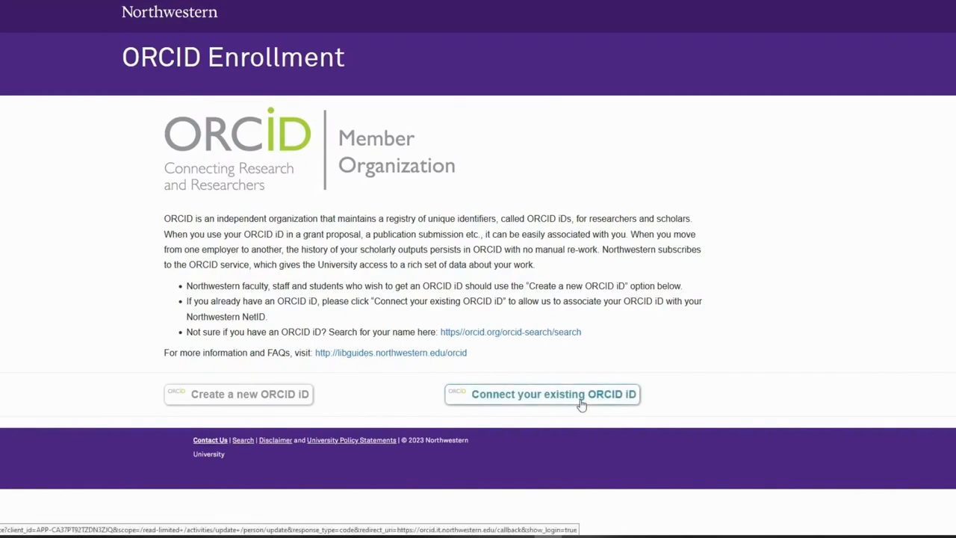
left_click(542, 394)
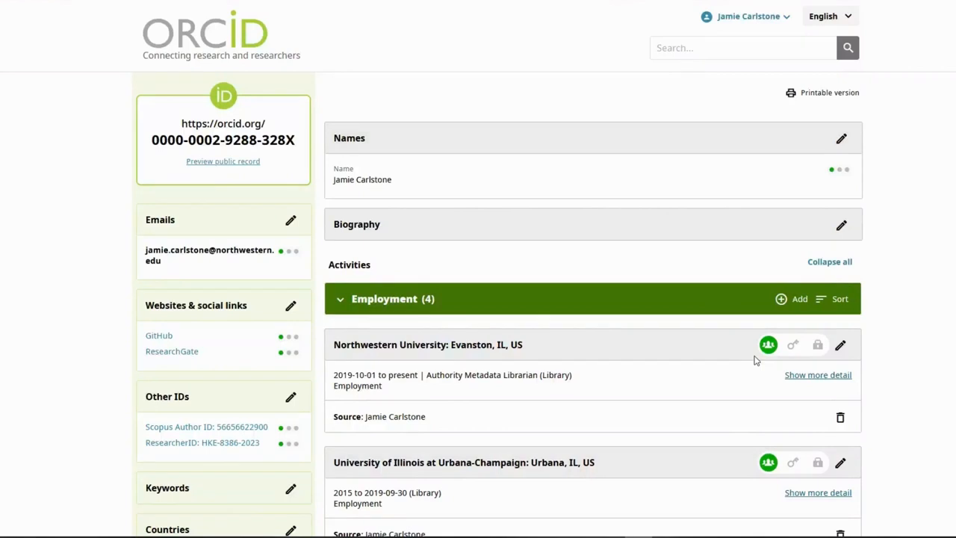
Check the visibility of the Northwestern University employment entry and move down to the Works section.
left_click(792, 345)
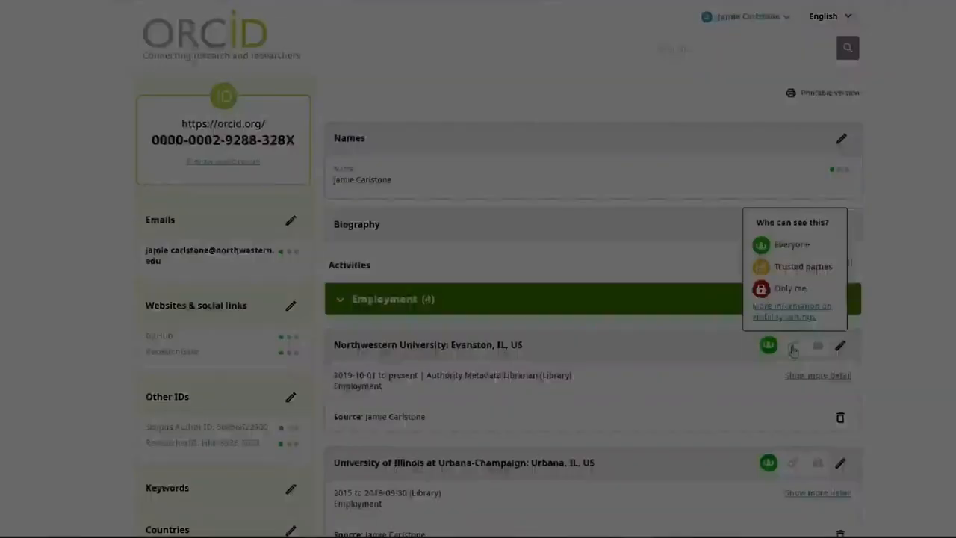
scroll("down", 3)
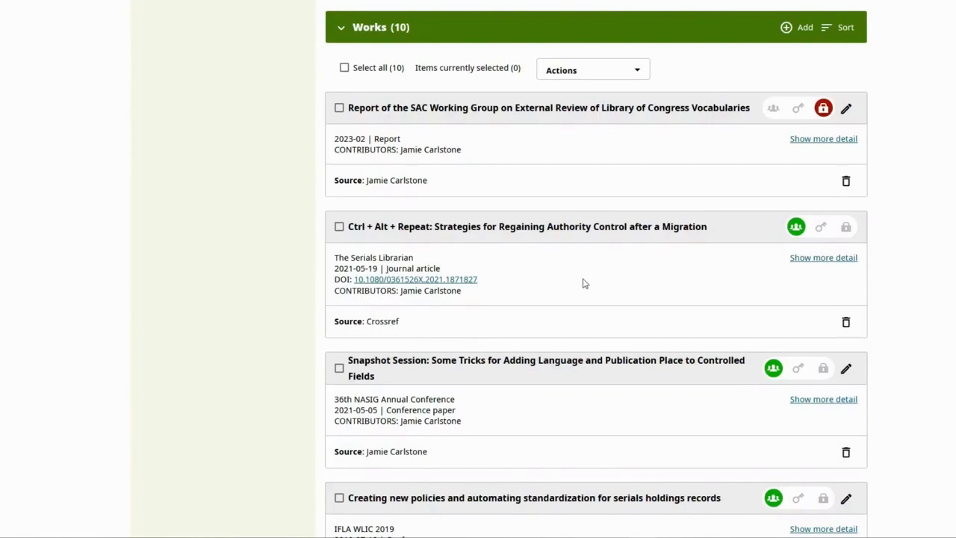
mouse_move(735, 206)
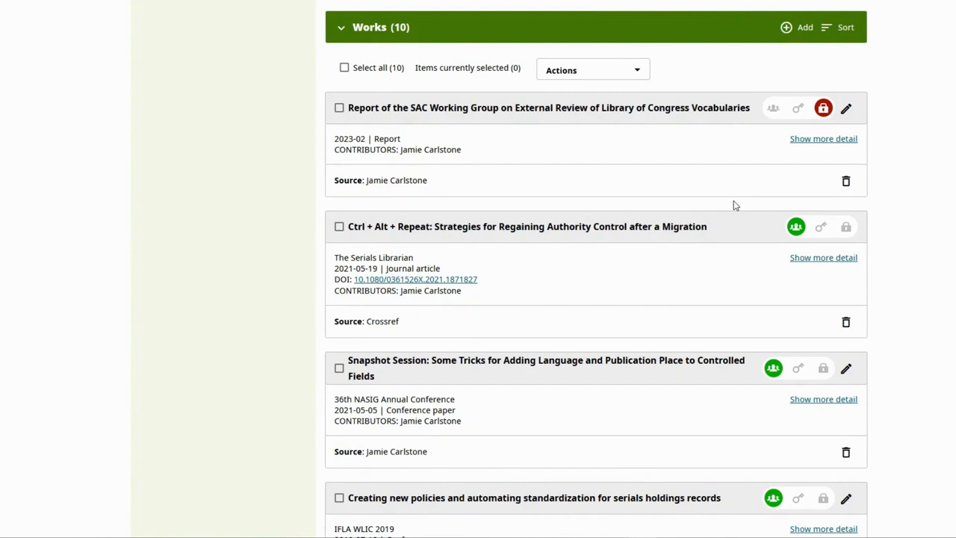
mouse_move(770, 179)
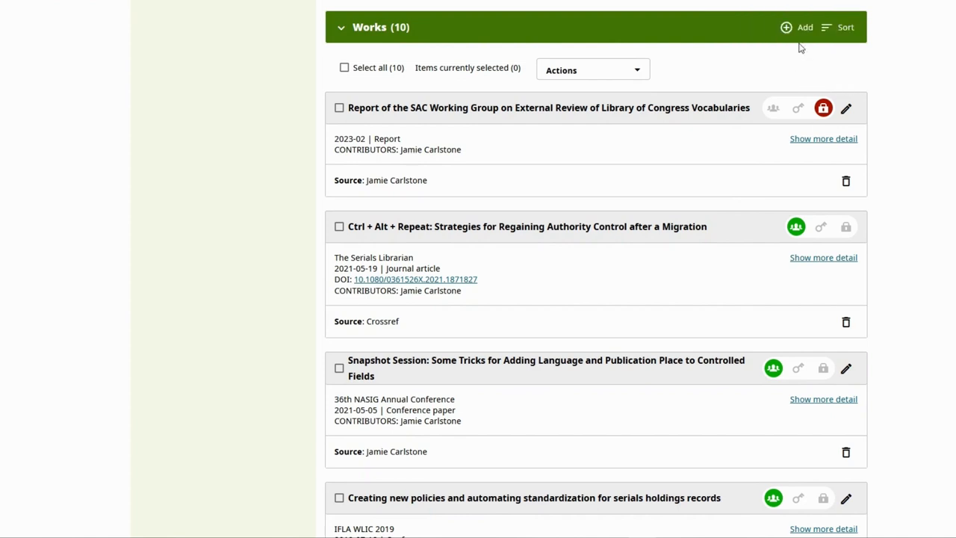
From the Works Add menu choose 'Search & link' and browse the Link works service list.
left_click(795, 27)
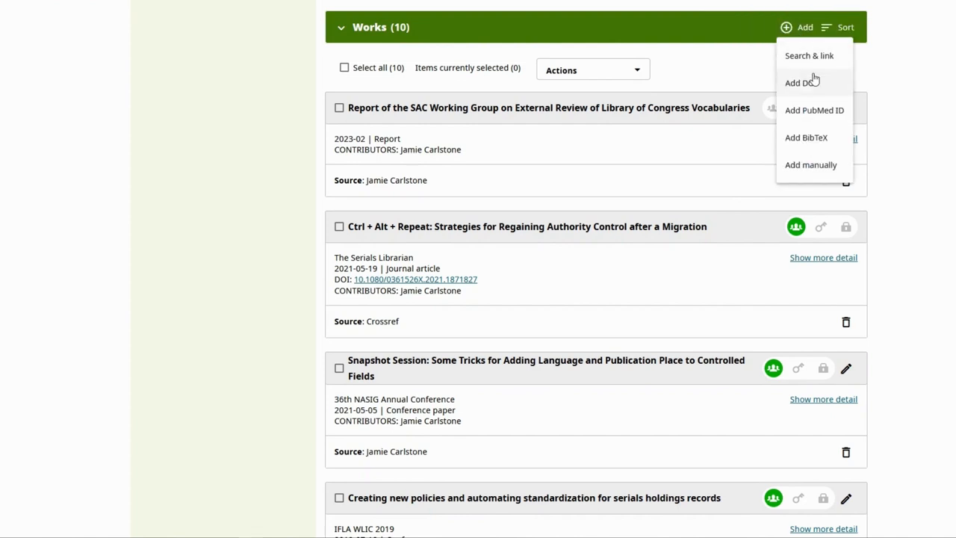
mouse_move(816, 85)
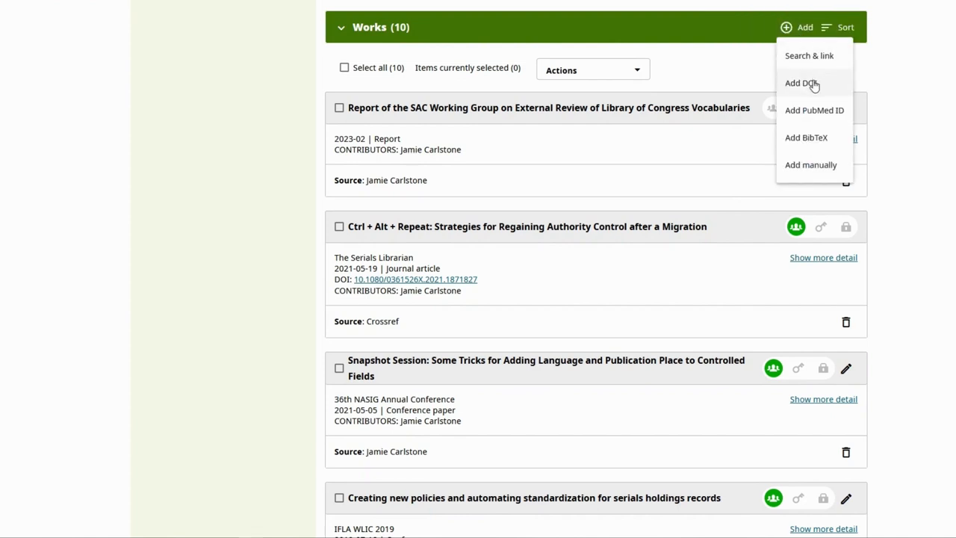
mouse_move(817, 110)
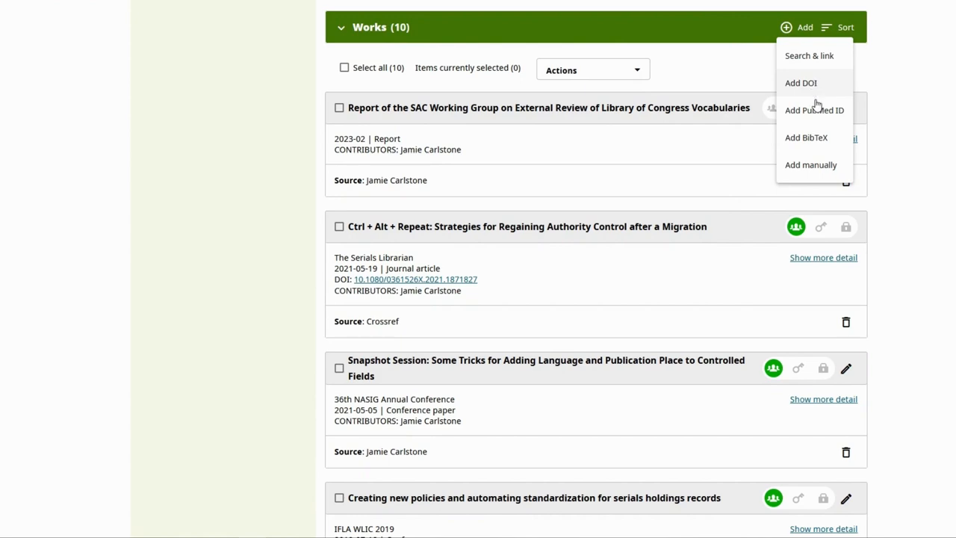
mouse_move(820, 60)
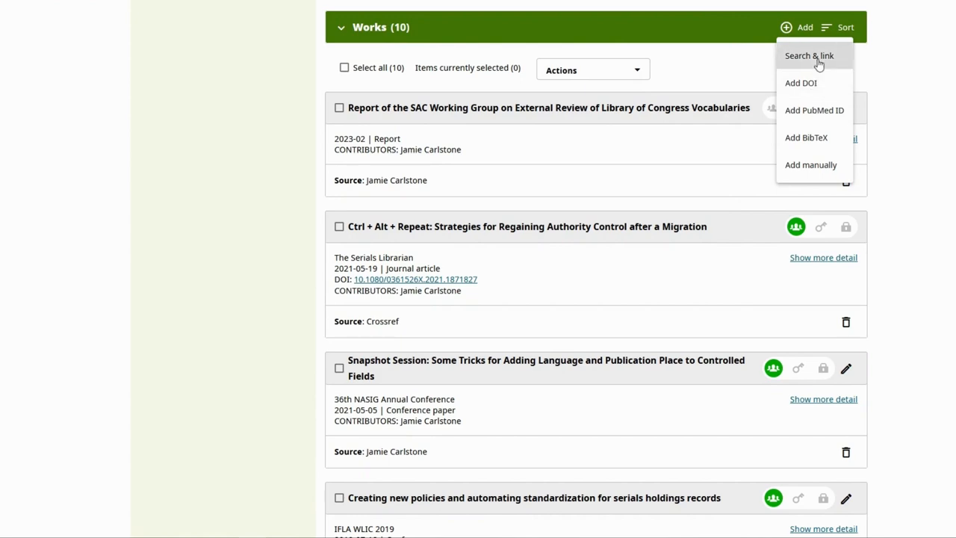
left_click(810, 55)
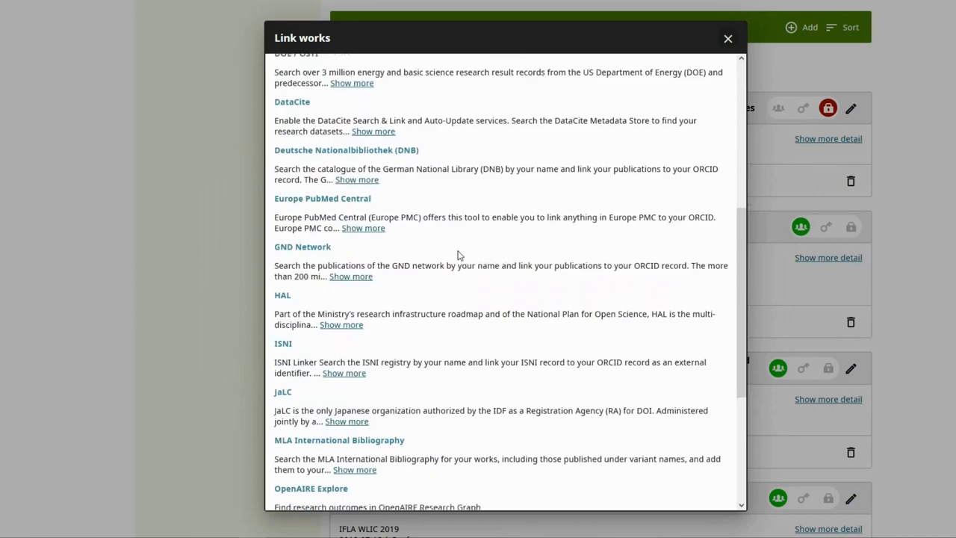
scroll("down", 3)
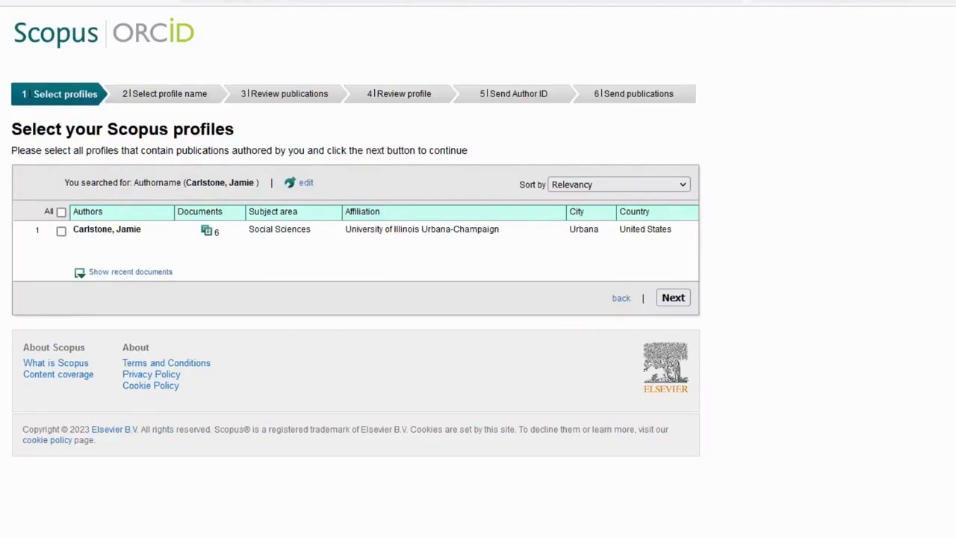
mouse_move(125, 78)
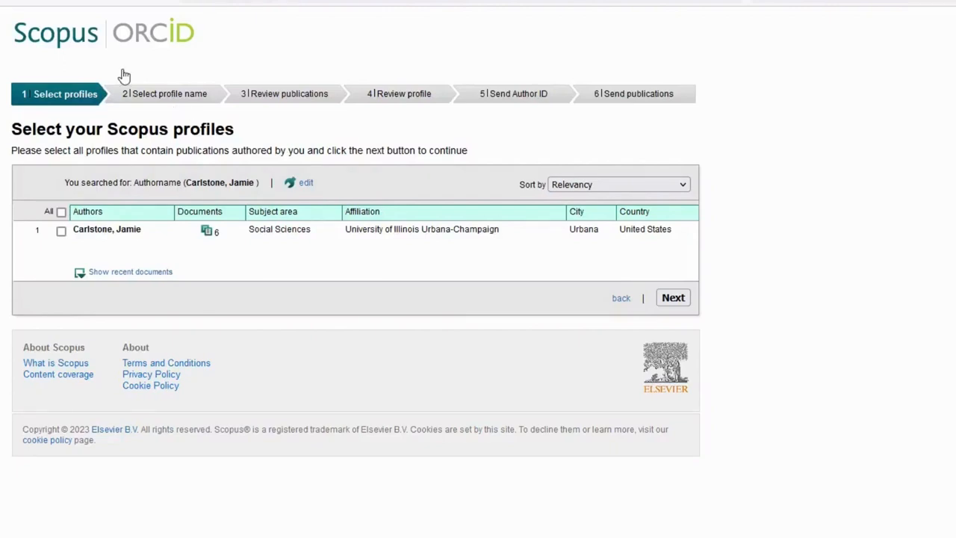
Tick the Jamie Carlstone Scopus author profile affiliated with University of Illinois Urbana-Champaign.
left_click(60, 230)
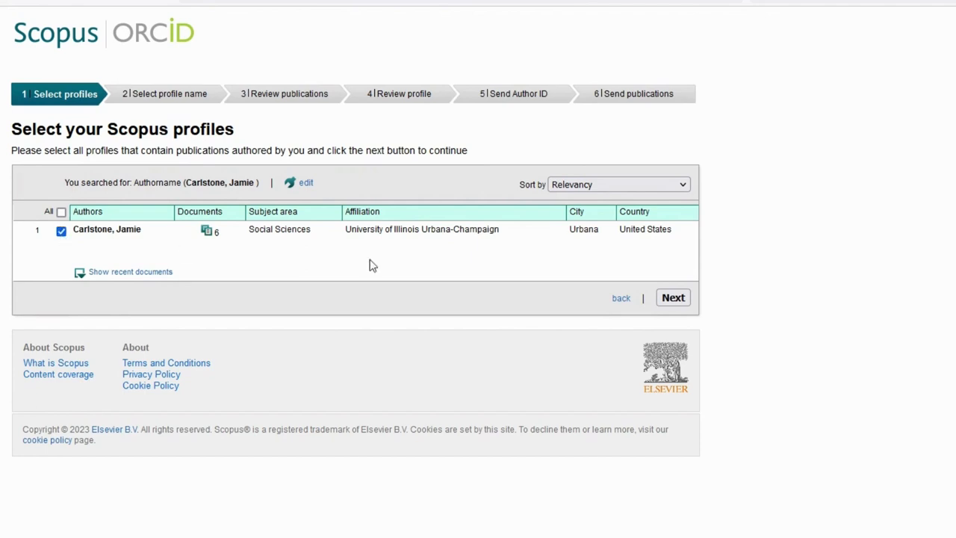
mouse_move(388, 233)
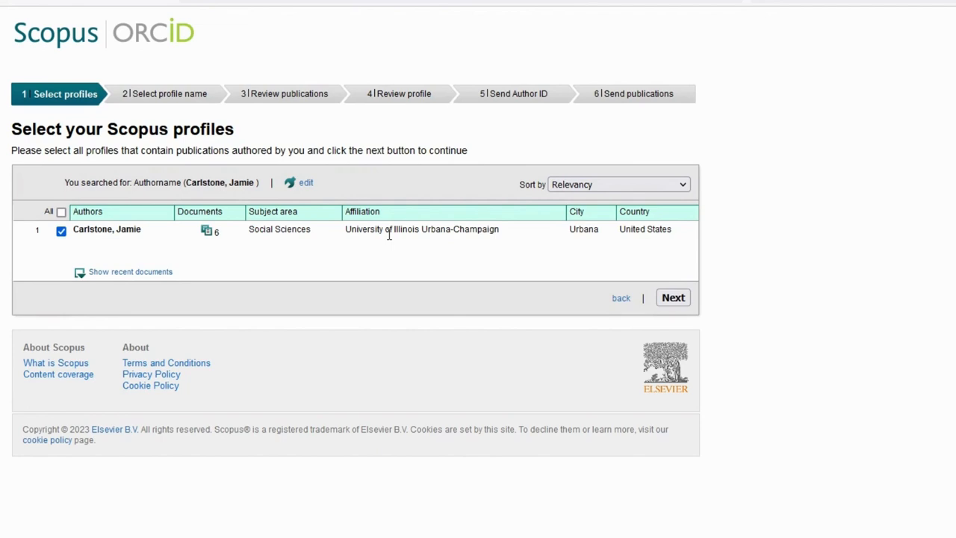
mouse_move(463, 284)
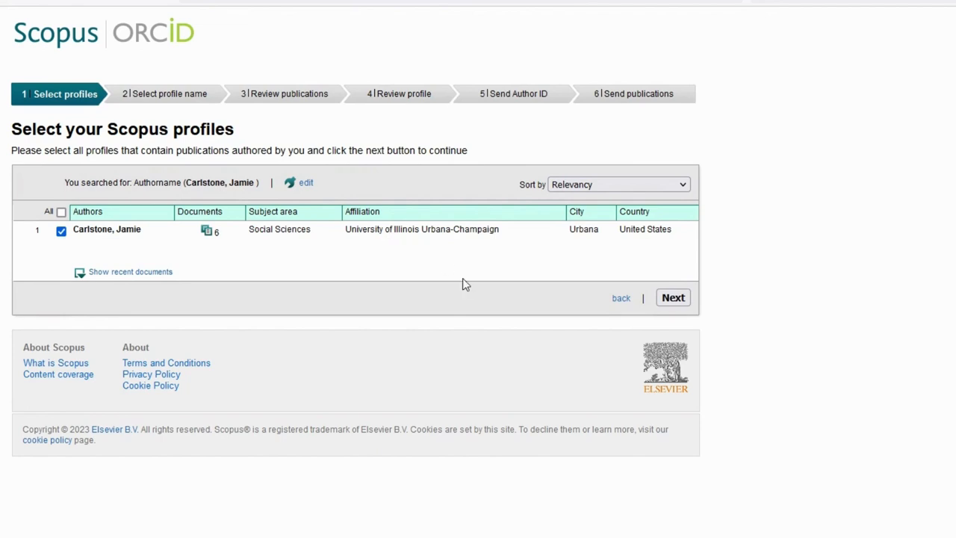
mouse_move(517, 366)
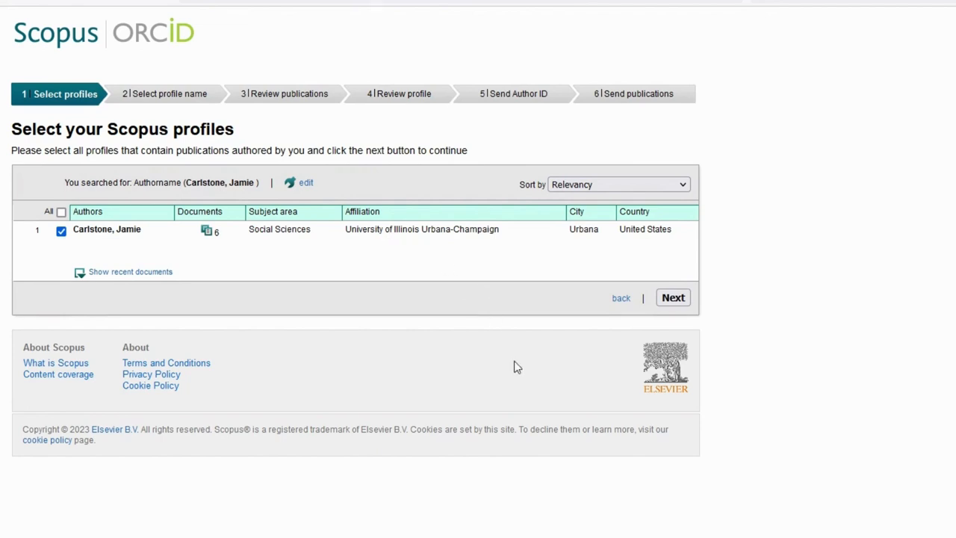
mouse_move(674, 327)
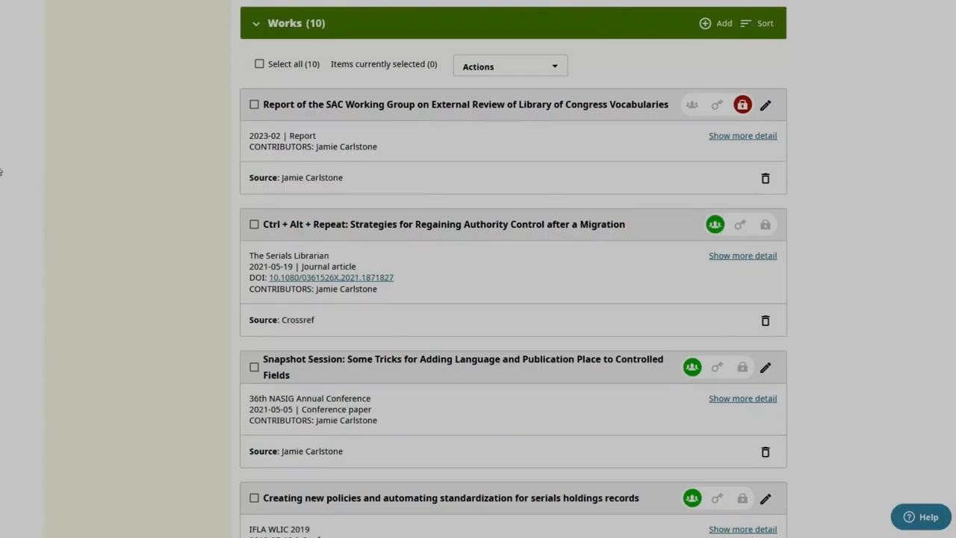
Back on the ORCID Works section, bring up the Add works menu and return to the record top.
left_click(741, 105)
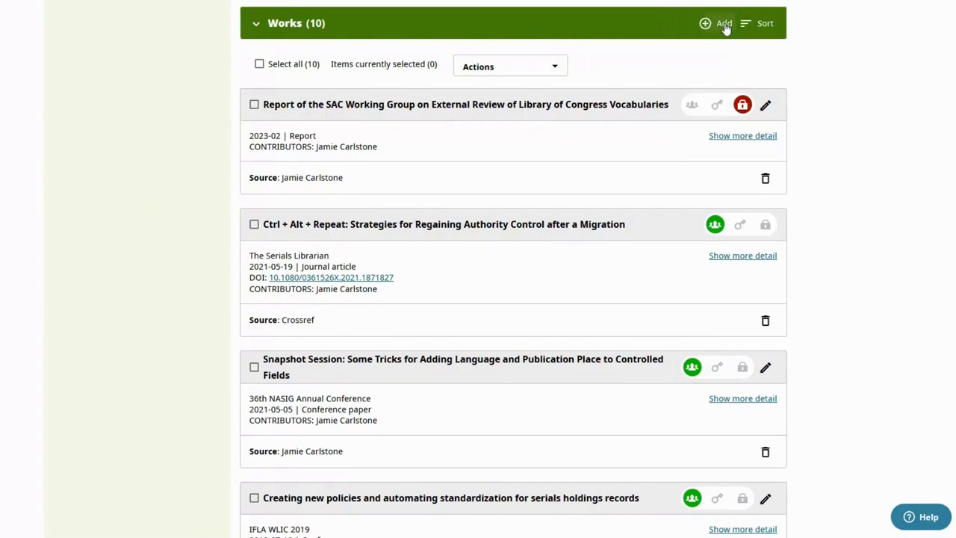
left_click(720, 24)
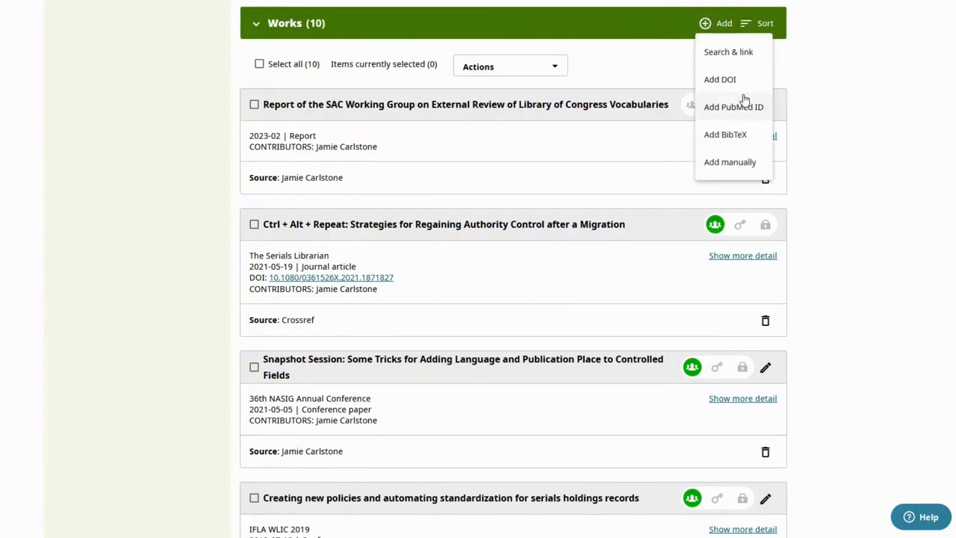
left_click(730, 162)
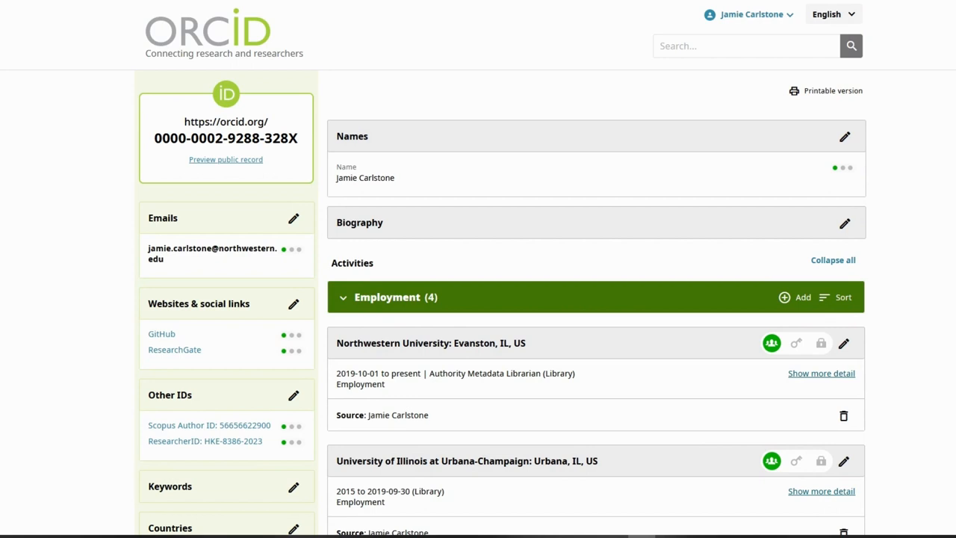
mouse_move(121, 386)
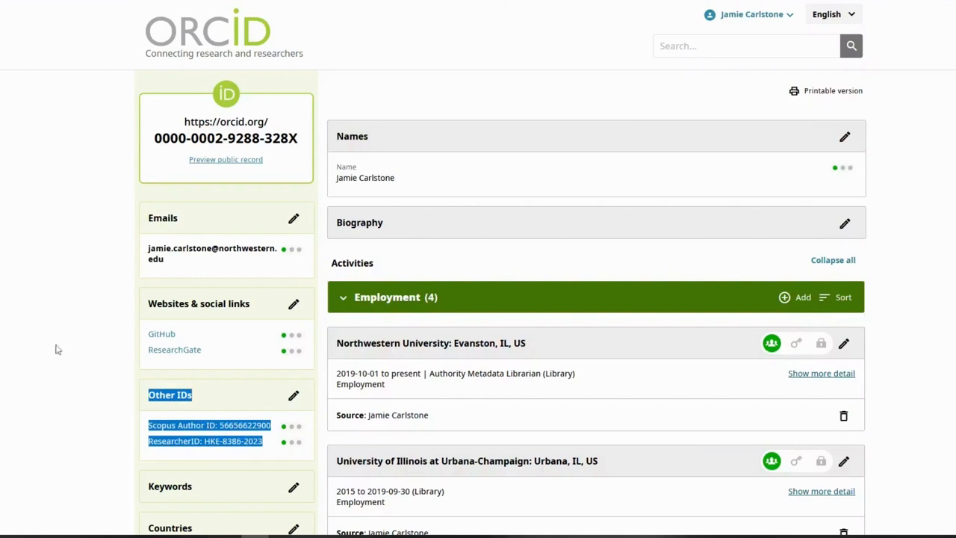
mouse_move(95, 327)
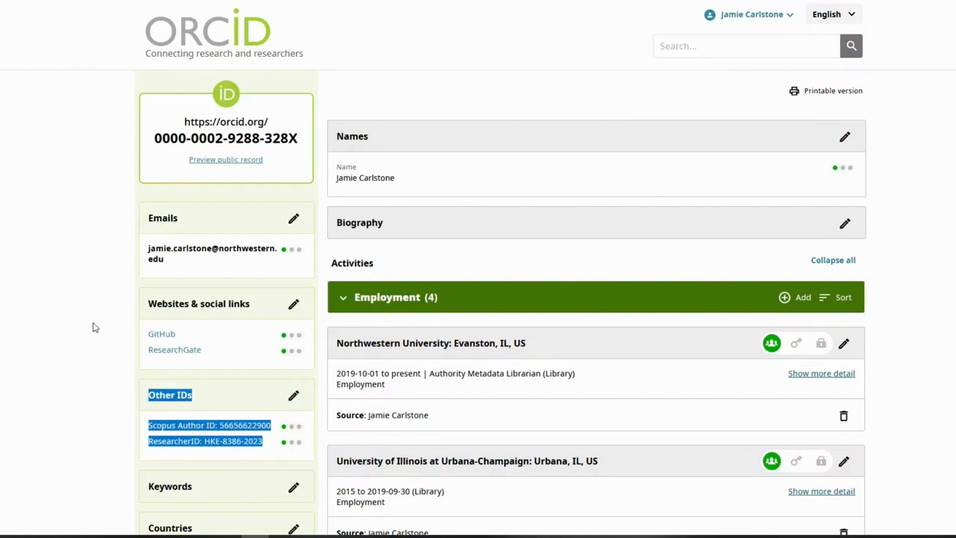